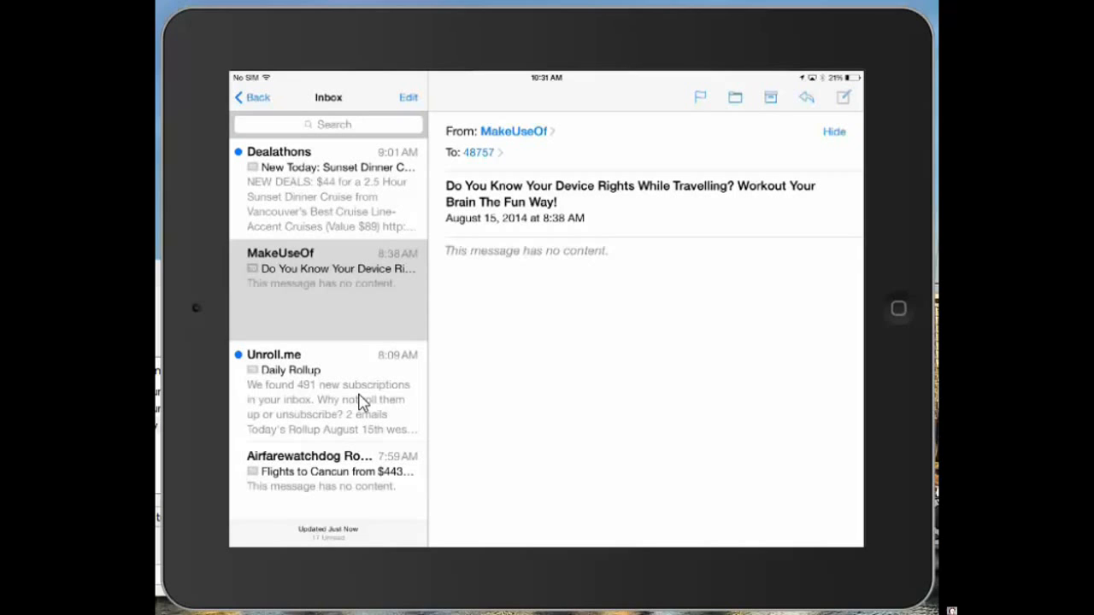
- Tap Edit above the Inbox list to show selection circles beside each message
left_click(415, 96)
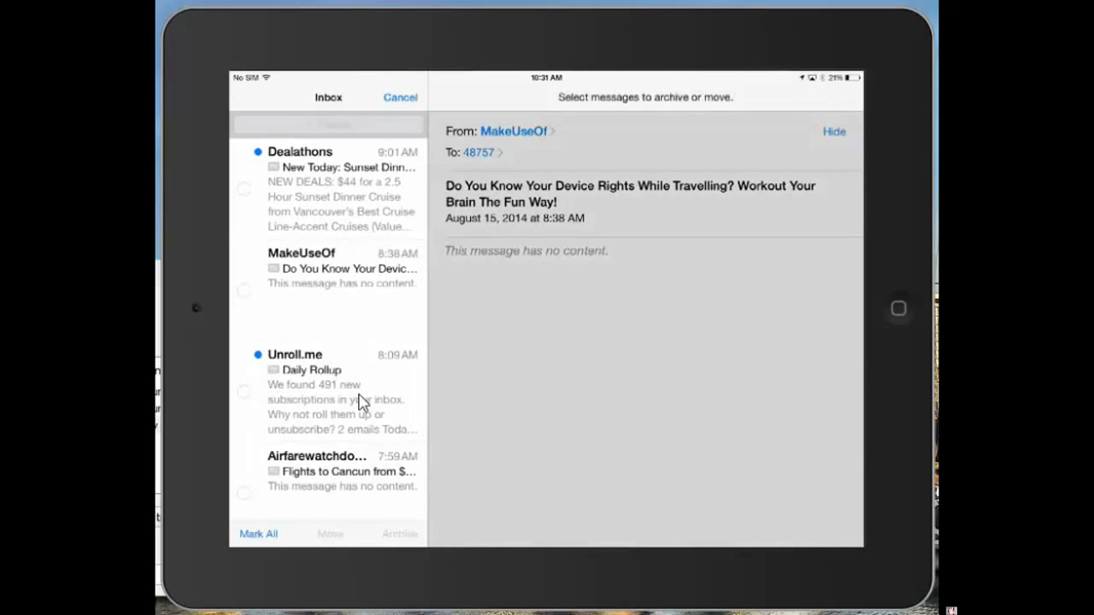
- Cancel selection mode in the Inbox list
left_click(272, 188)
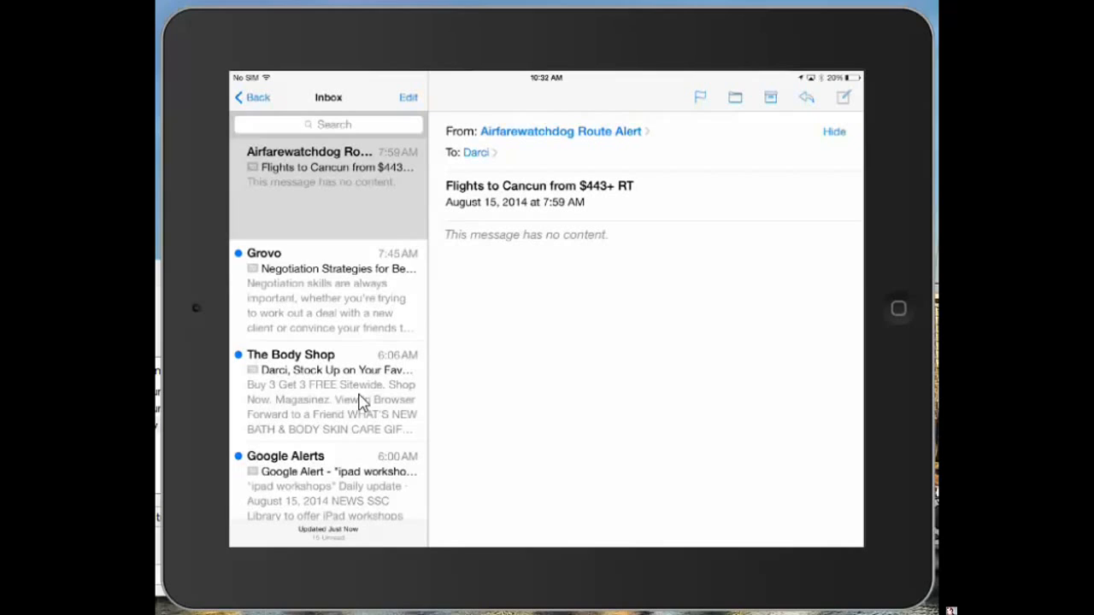
- Re-enter selection mode and select the Grovo Negotiation Strategies for Beginners email
left_click(413, 96)
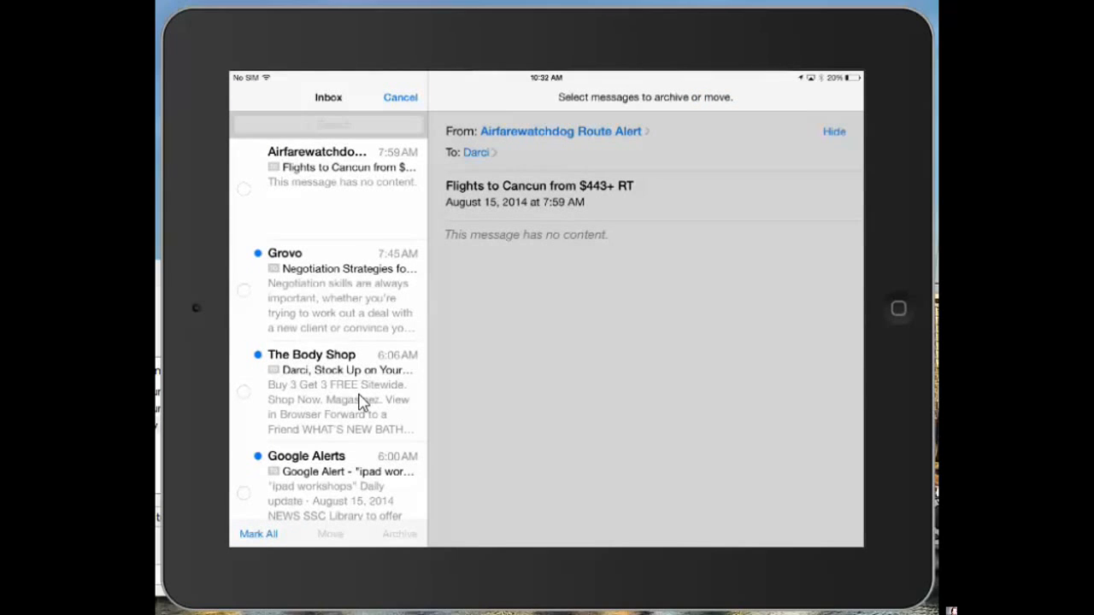
left_click(244, 290)
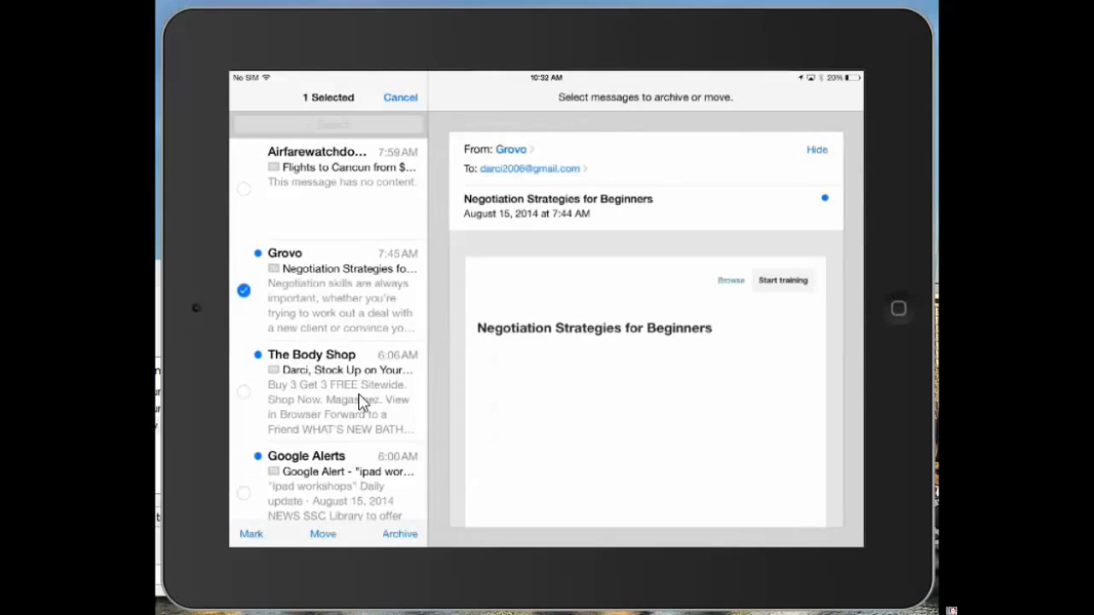